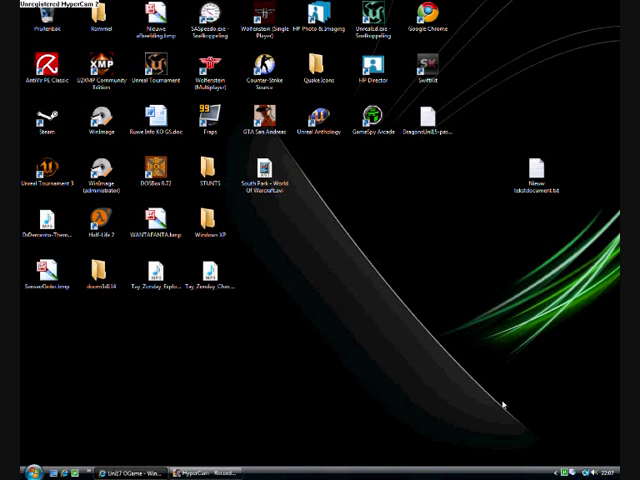
{"action": "mouse_move", "coordinate": [508, 404]}
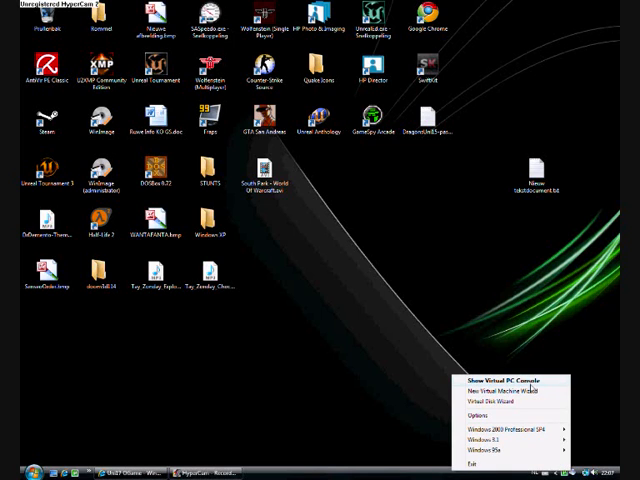
Bring up the Virtual PC Console and start the New Virtual Machine Wizard, closing and restarting it once.
{"action": "left_click", "coordinate": [492, 376]}
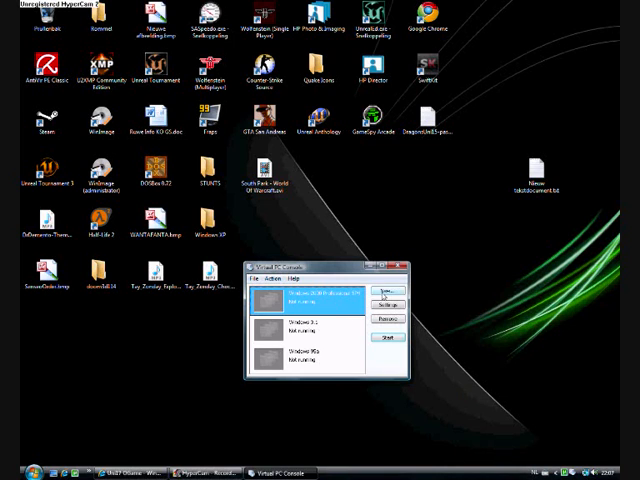
{"action": "left_click", "coordinate": [382, 288]}
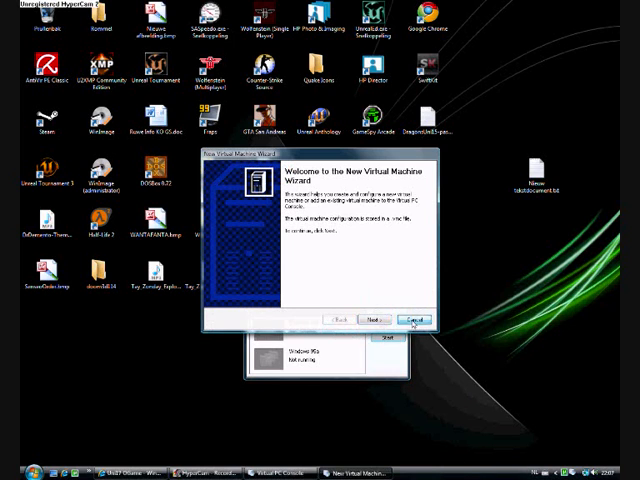
{"action": "left_click", "coordinate": [416, 320]}
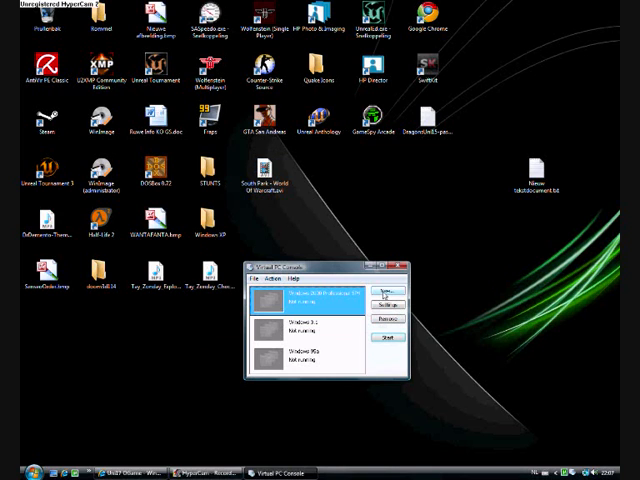
{"action": "left_click", "coordinate": [388, 292]}
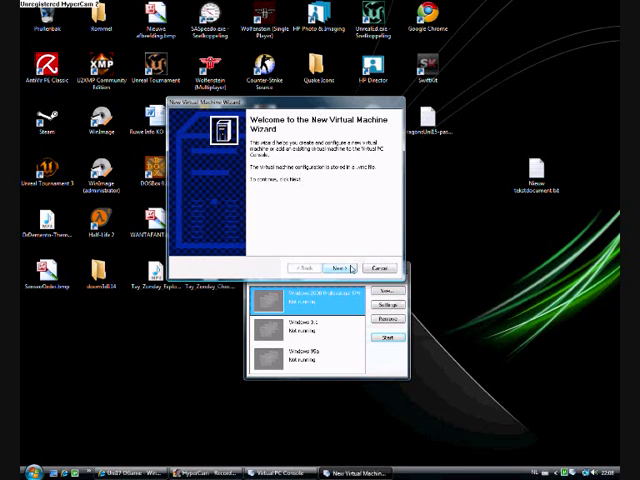
Create a virtual machine with its default name, memory and a new virtual hard disk, reaching the wizard summary.
{"action": "left_click", "coordinate": [340, 268]}
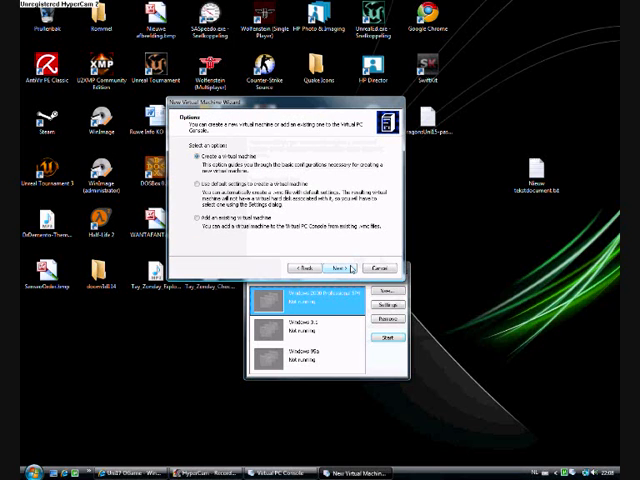
{"action": "left_click", "coordinate": [332, 268]}
{"action": "type", "text": "Windows 200"}
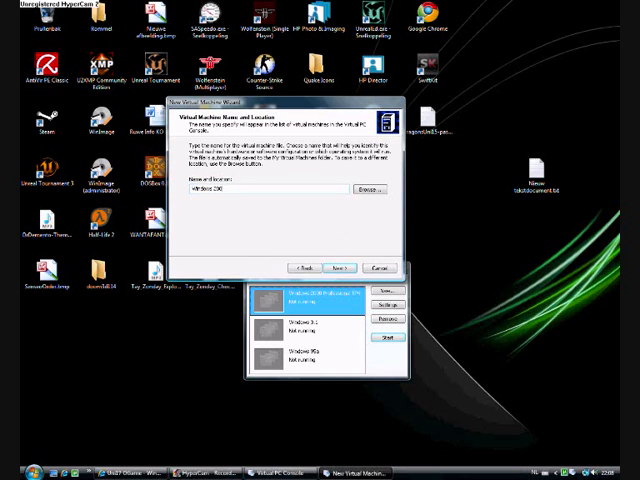
{"action": "left_click", "coordinate": [350, 268]}
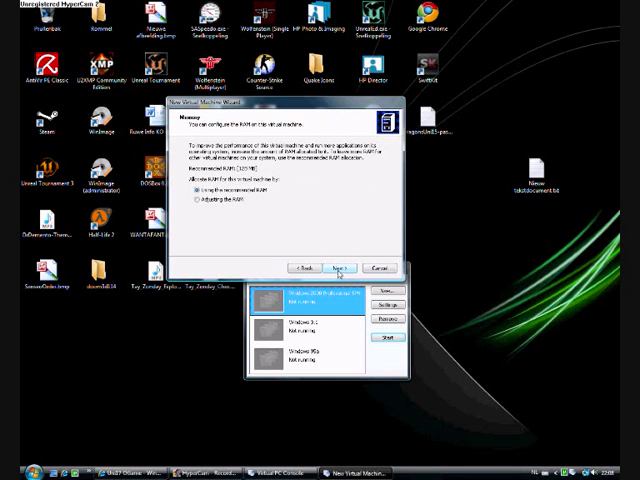
{"action": "left_click", "coordinate": [352, 264]}
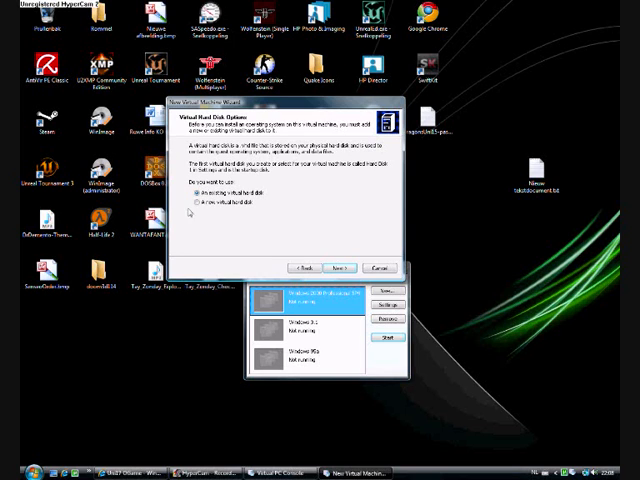
{"action": "left_click", "coordinate": [340, 268]}
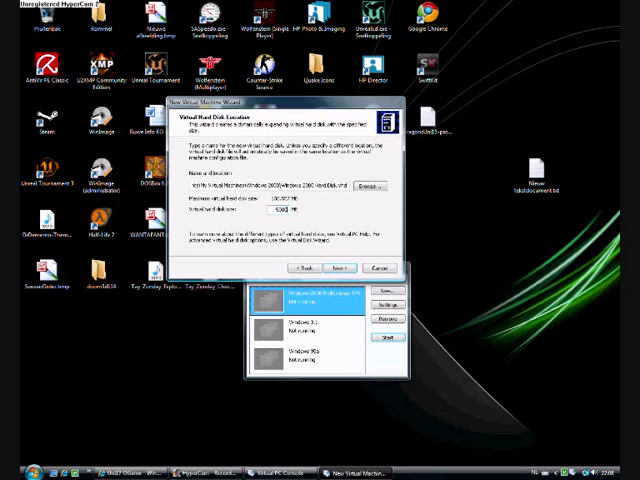
{"action": "left_click", "coordinate": [344, 268]}
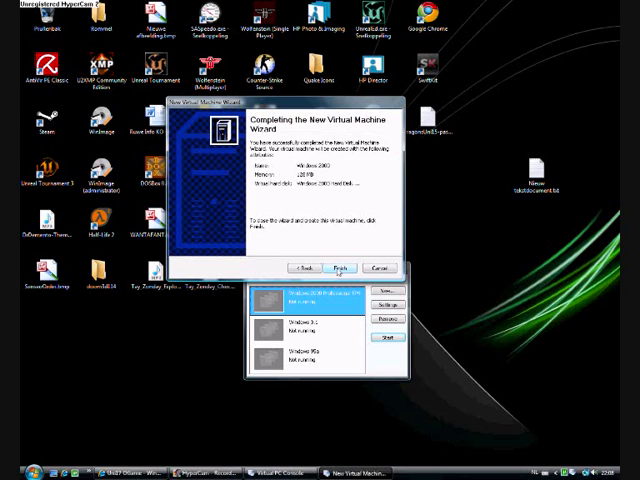
Finish the wizard, start the new Windows 2000 machine and choose Capture ISO Image for its CD.
{"action": "left_click", "coordinate": [344, 268]}
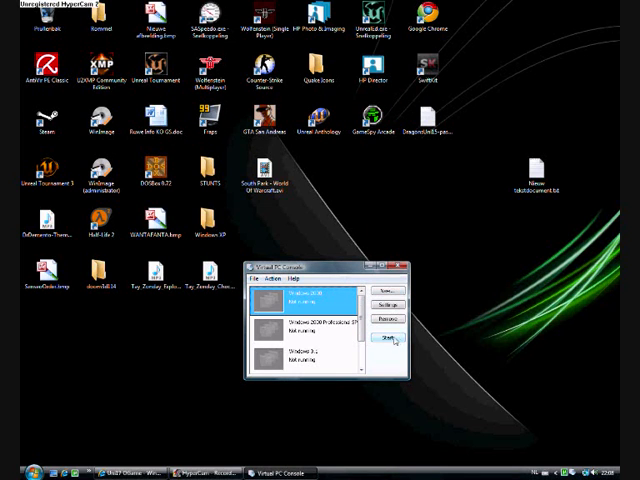
{"action": "left_click", "coordinate": [390, 342]}
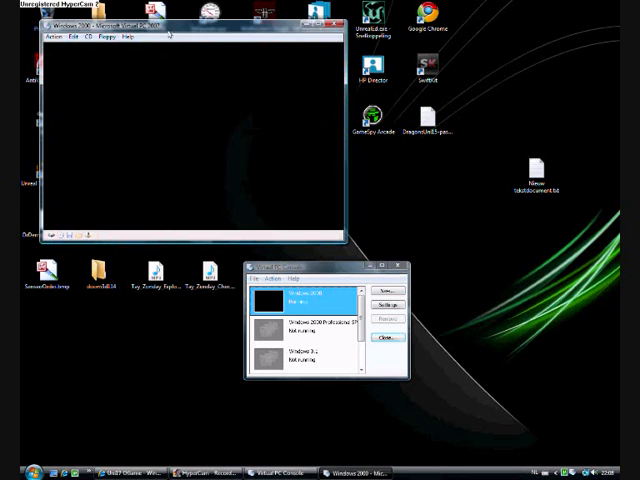
{"action": "left_click", "coordinate": [100, 44]}
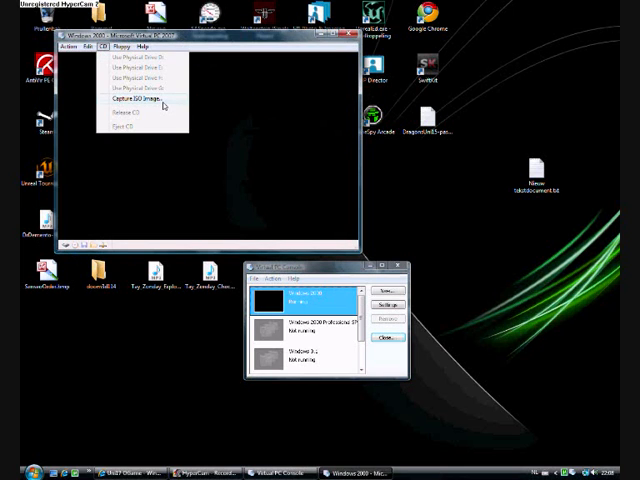
{"action": "left_click", "coordinate": [132, 100]}
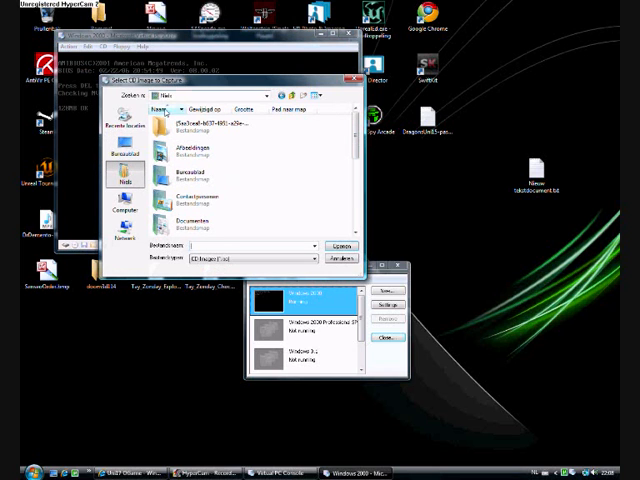
Select the Windows 2000 ISO file and attach it to the machine's CD drive.
{"action": "scroll", "scroll_direction": "down", "scroll_amount": 3}
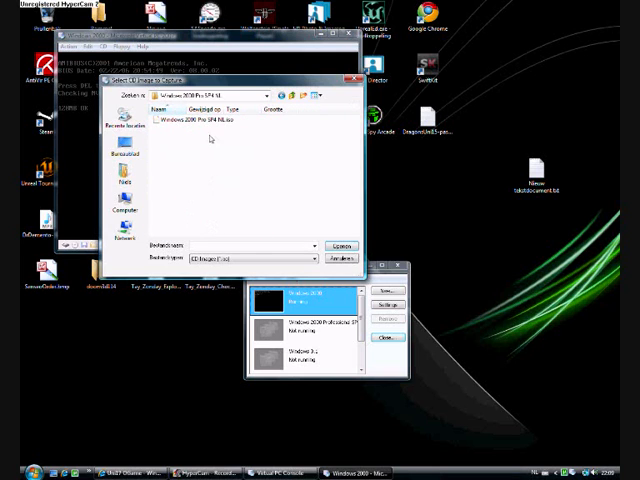
{"action": "left_click", "coordinate": [180, 116]}
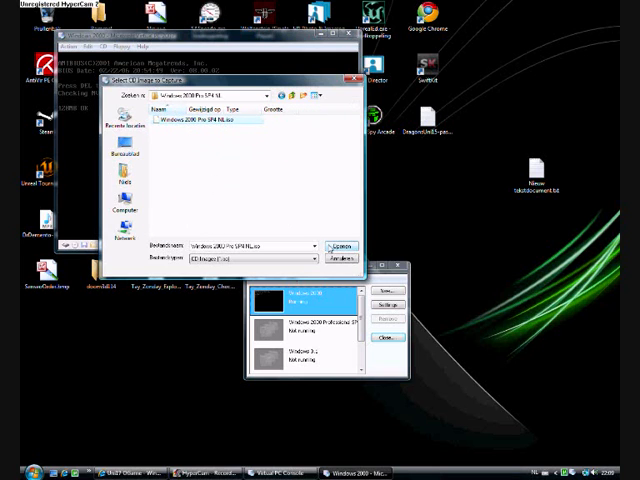
{"action": "left_click", "coordinate": [344, 246]}
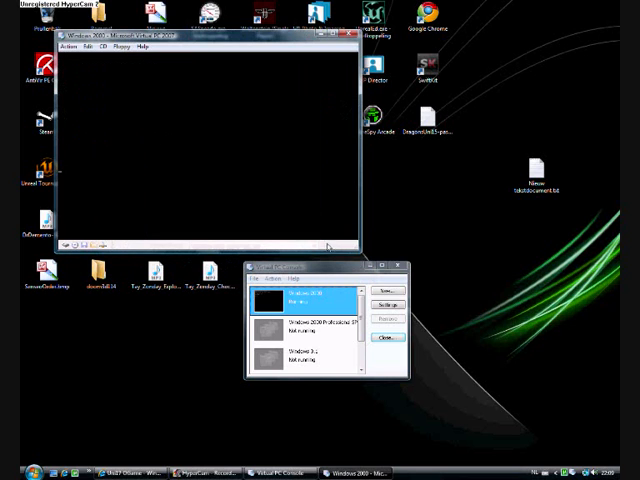
{"action": "mouse_move", "coordinate": [284, 192]}
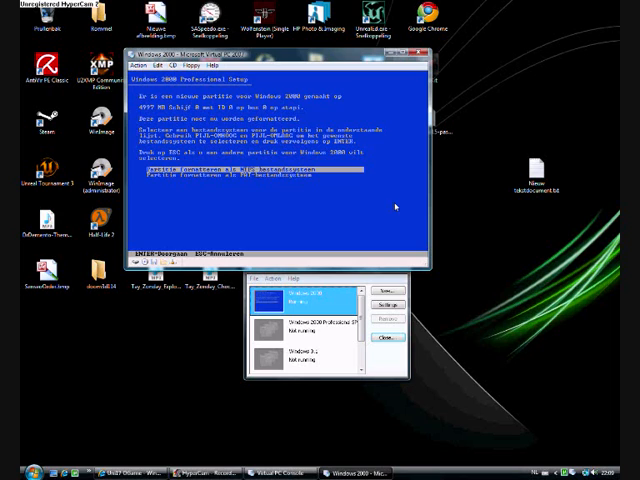
Begin the Windows 2000 installation at the text-mode Setup welcome screen.
{"action": "key", "text": "Return"}
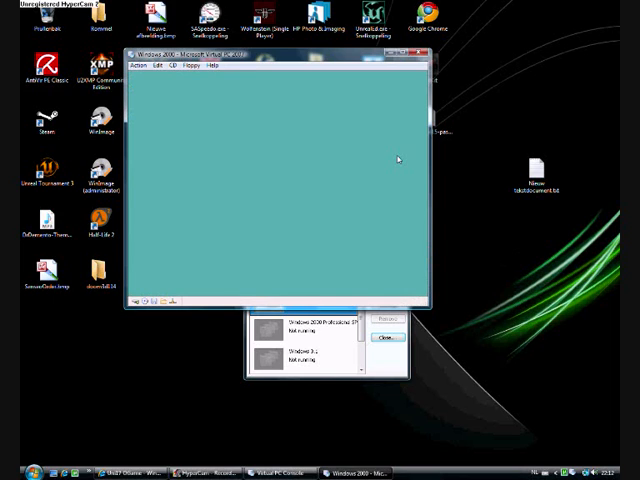
{"action": "mouse_move", "coordinate": [280, 188]}
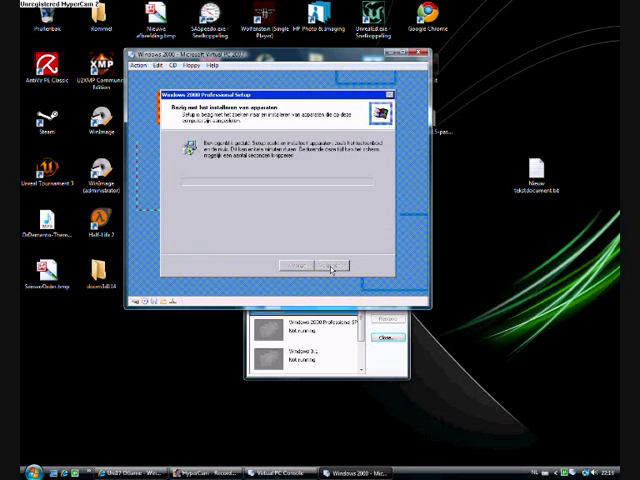
{"action": "mouse_move", "coordinate": [322, 232]}
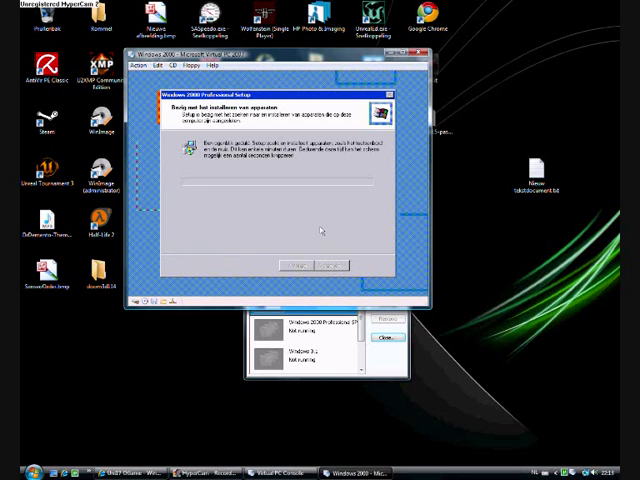